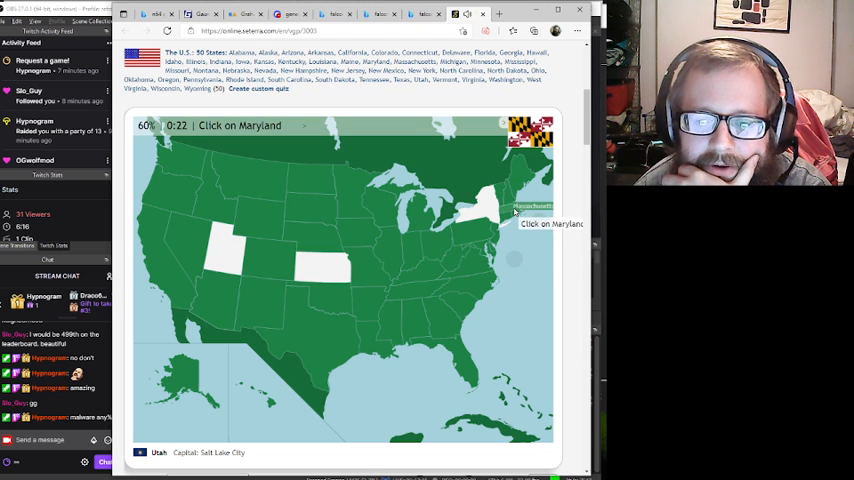
Locate Maryland, Delaware, Washington and Minnesota on the map, reaching 65% at 1:10.
click(476, 256)
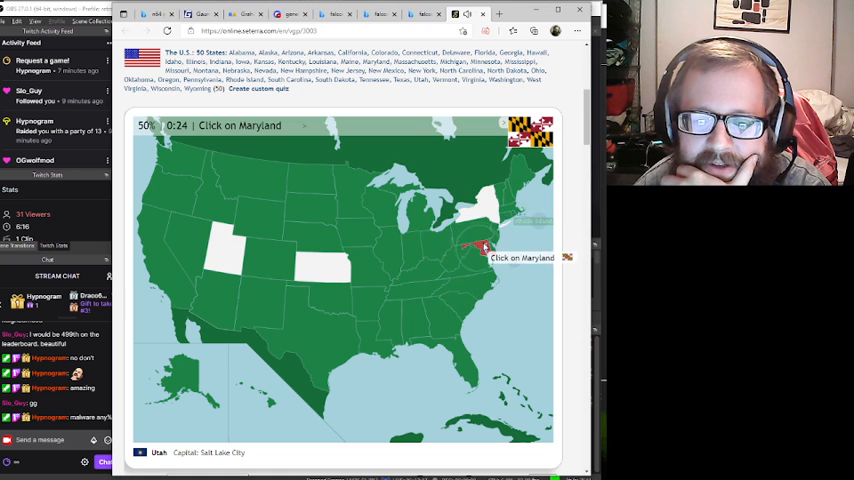
click(482, 248)
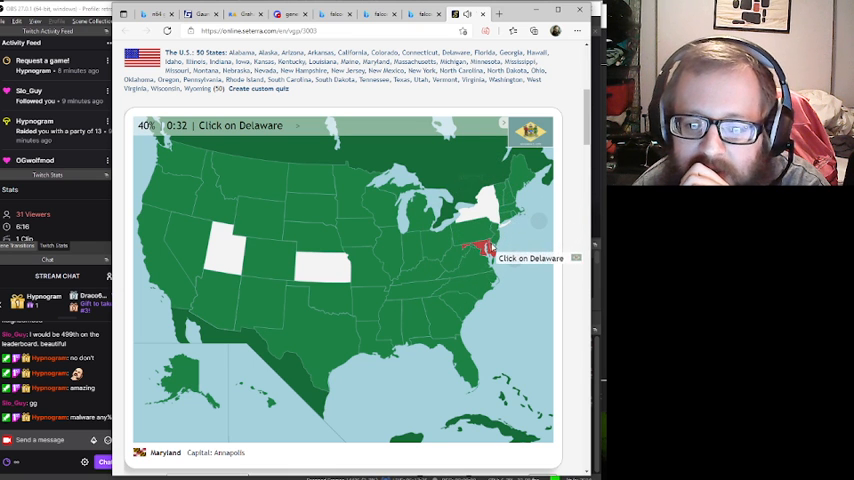
click(488, 250)
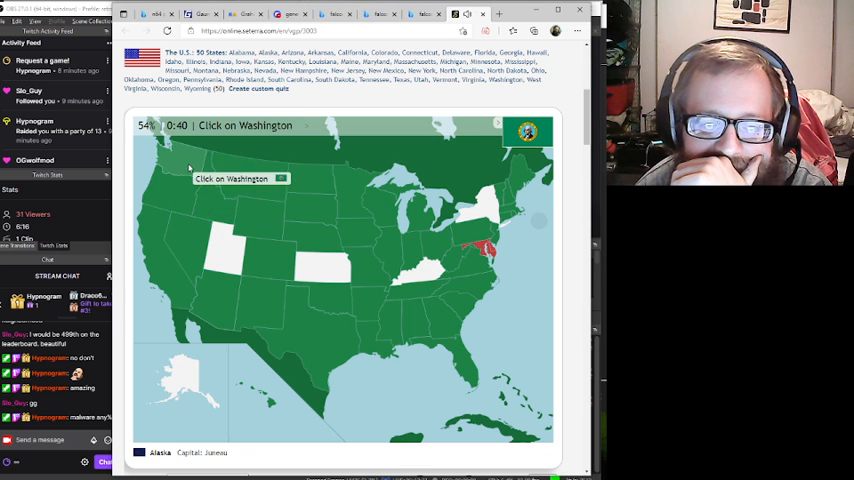
click(186, 168)
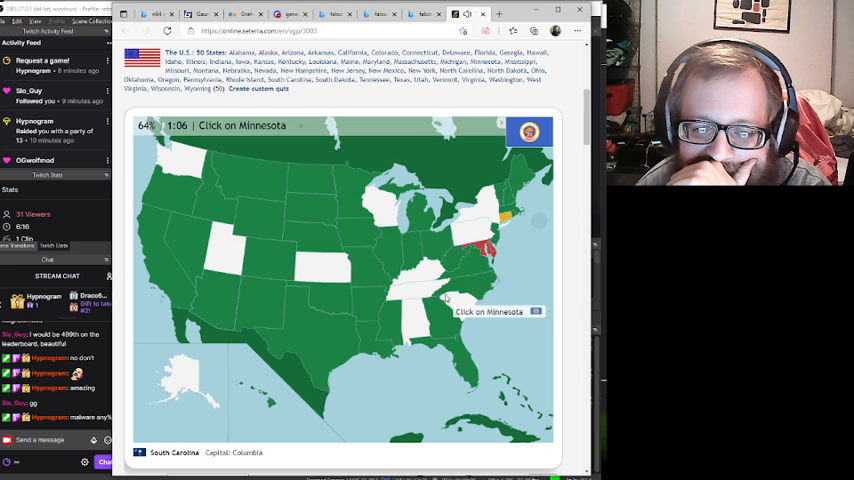
click(356, 184)
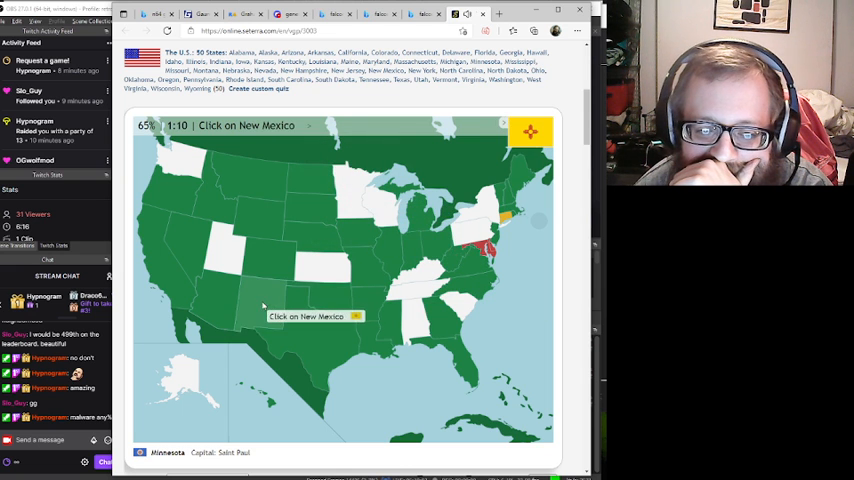
Locate New Mexico and Vermont on the map, bringing the quiz to 70% with Colorado next.
click(262, 306)
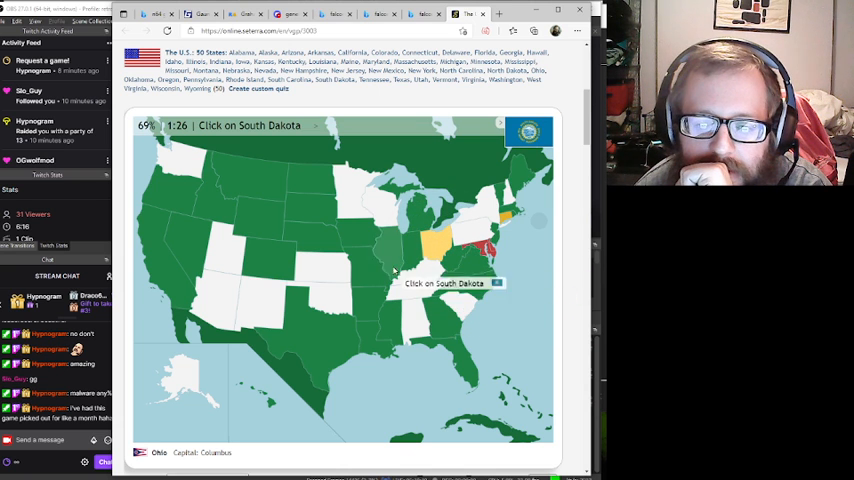
mouse_move(316, 204)
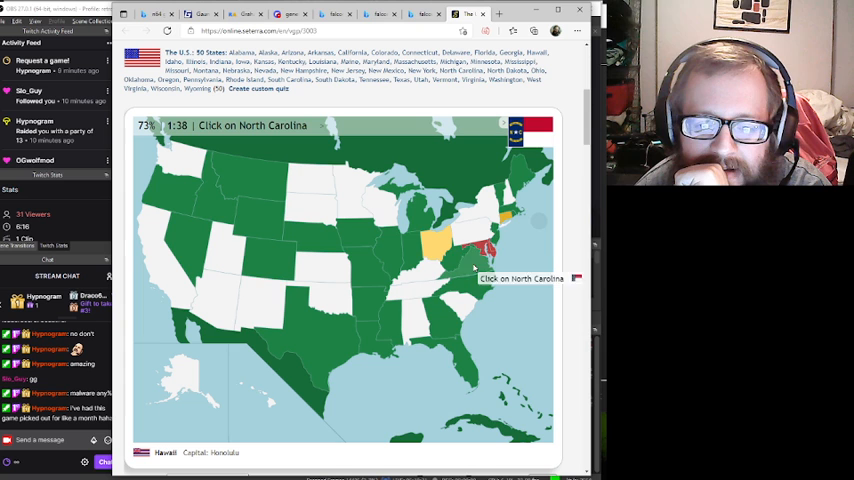
mouse_move(330, 258)
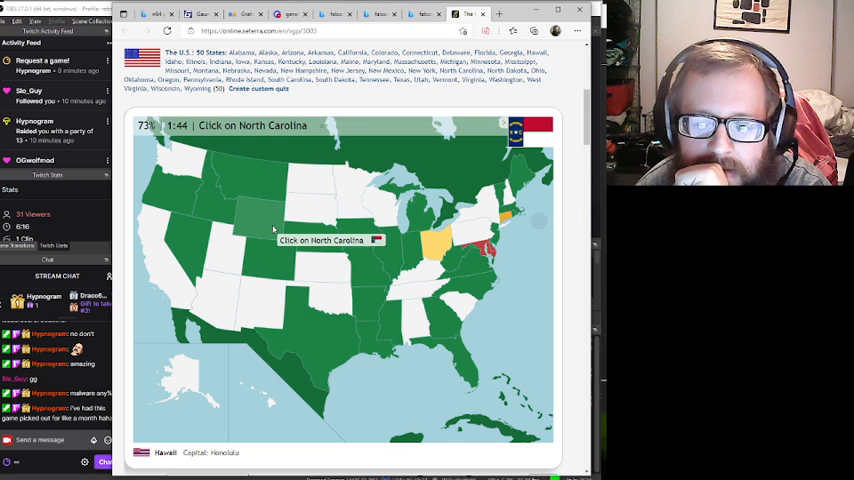
mouse_move(470, 294)
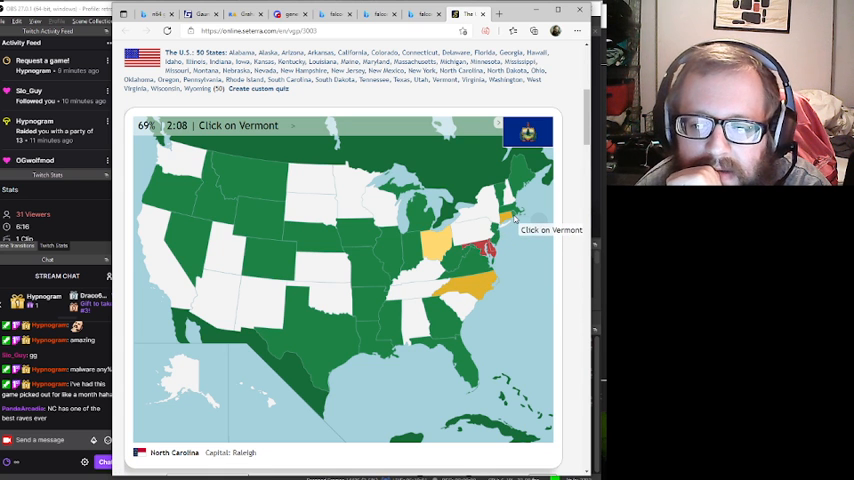
click(502, 208)
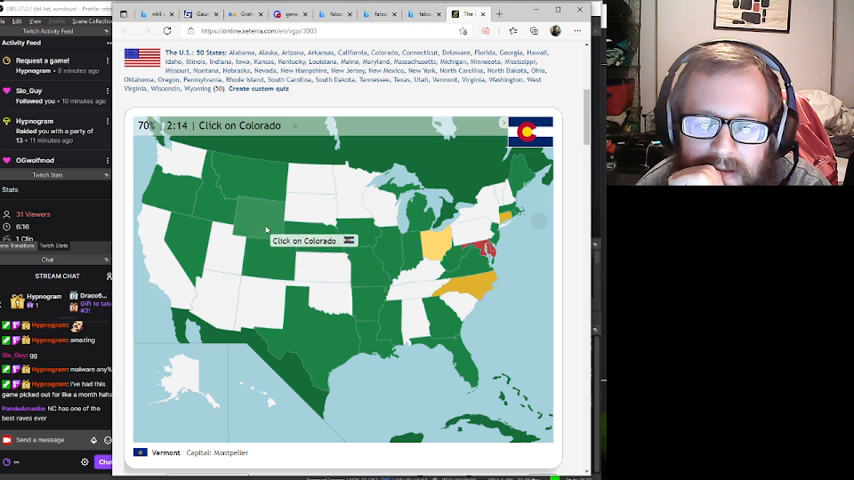
Locate Colorado, Indiana, Oregon, Arkansas, Iowa, West Virginia and Mississippi to finish at 81% in 3:09.
click(264, 230)
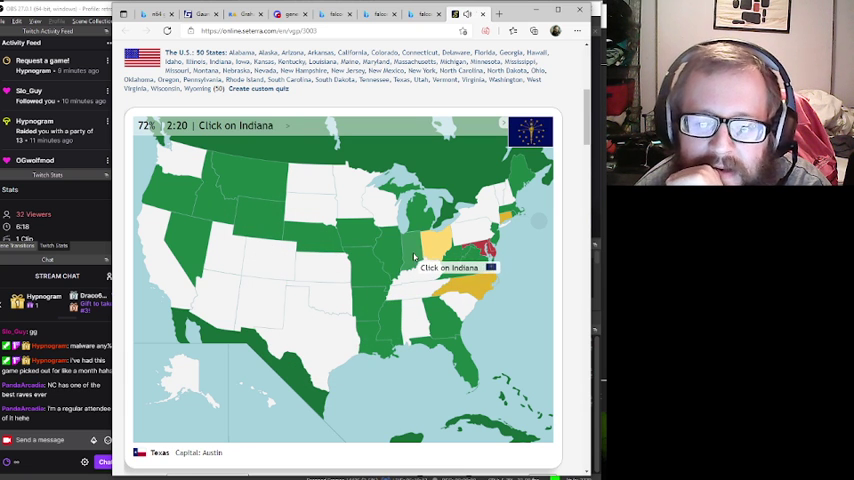
click(440, 240)
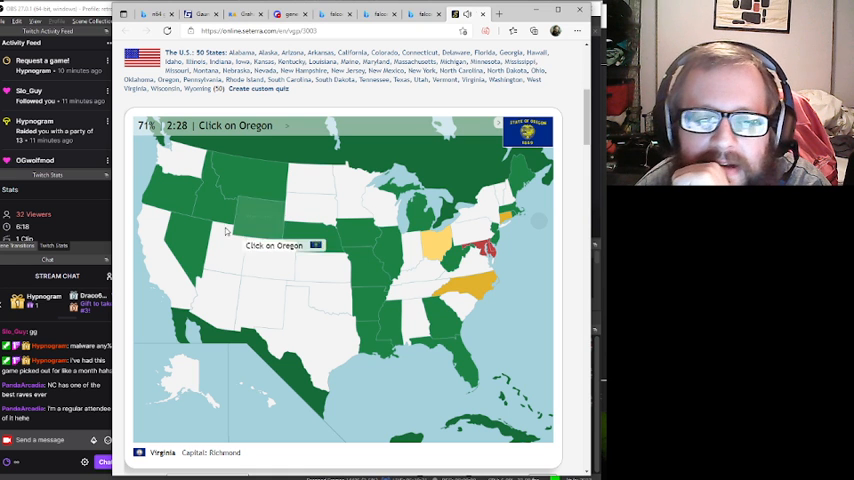
click(188, 198)
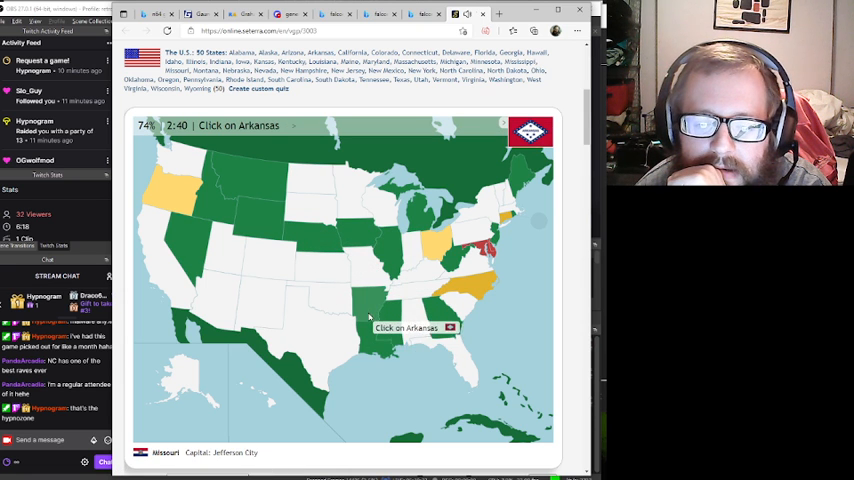
click(368, 318)
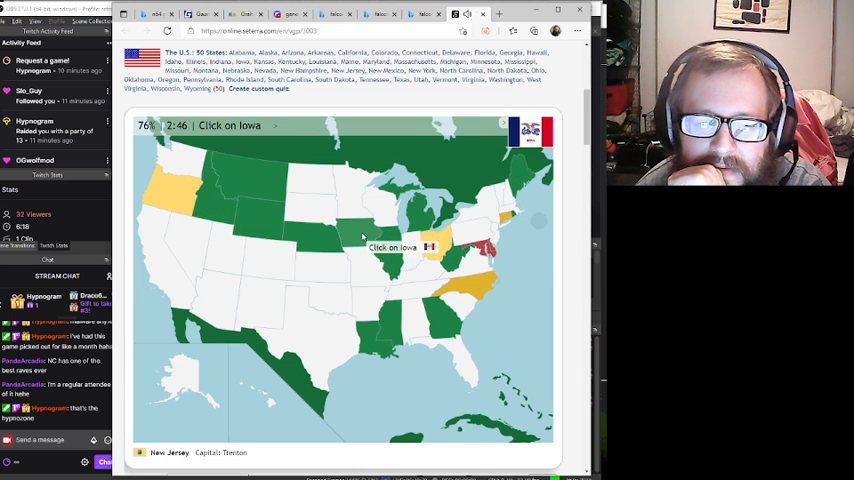
click(362, 236)
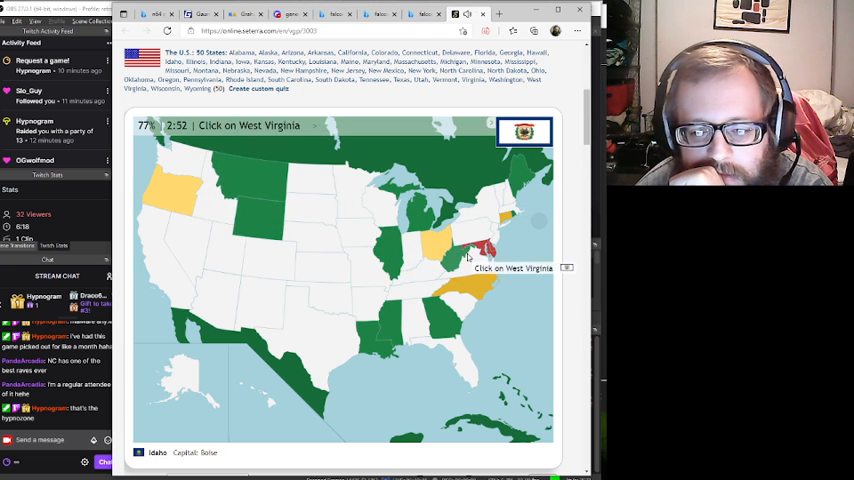
click(482, 248)
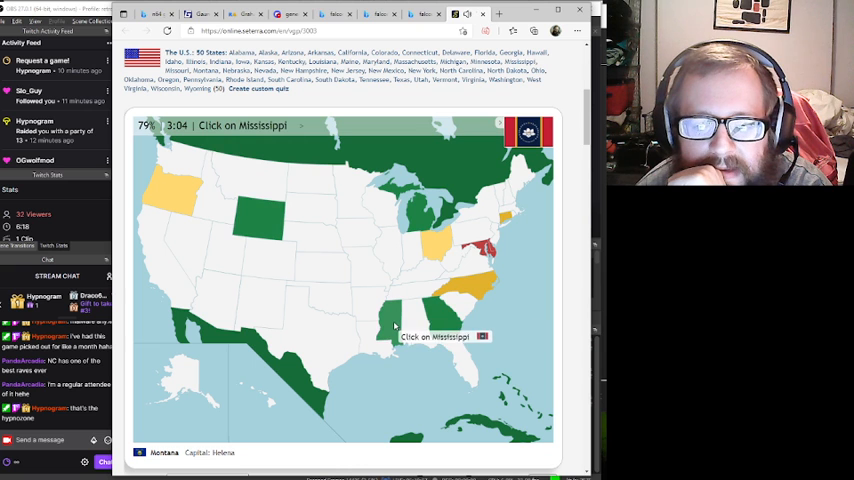
click(388, 322)
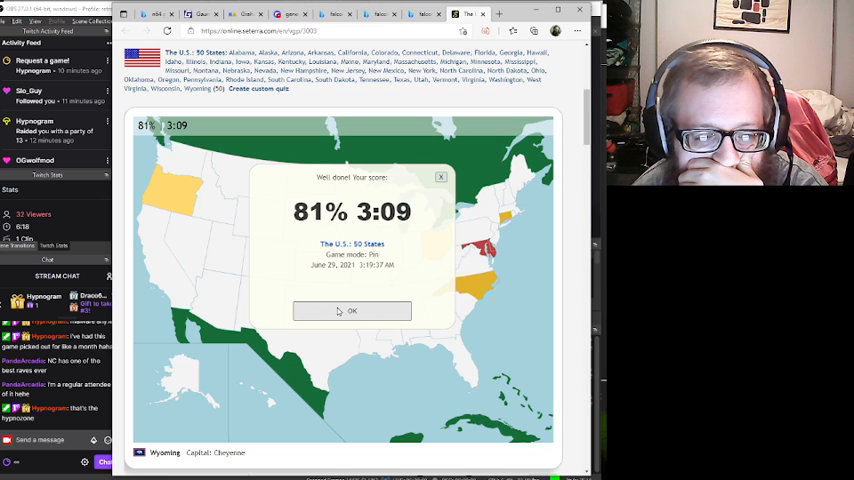
Dismiss the score summary and scroll down to the quiz lists for other regions.
click(352, 312)
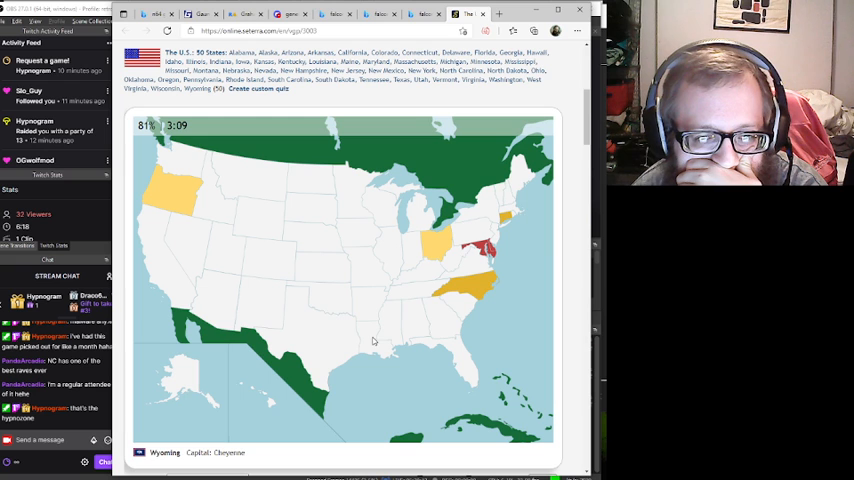
scroll(down, 3)
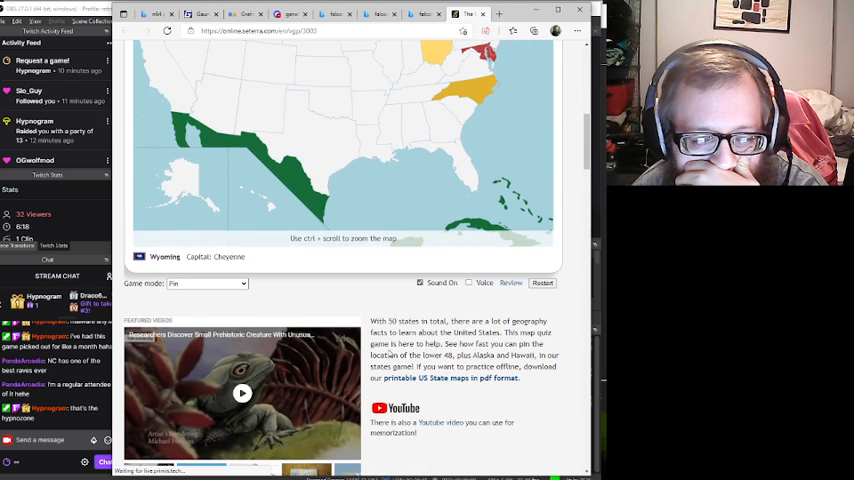
scroll(down, 3)
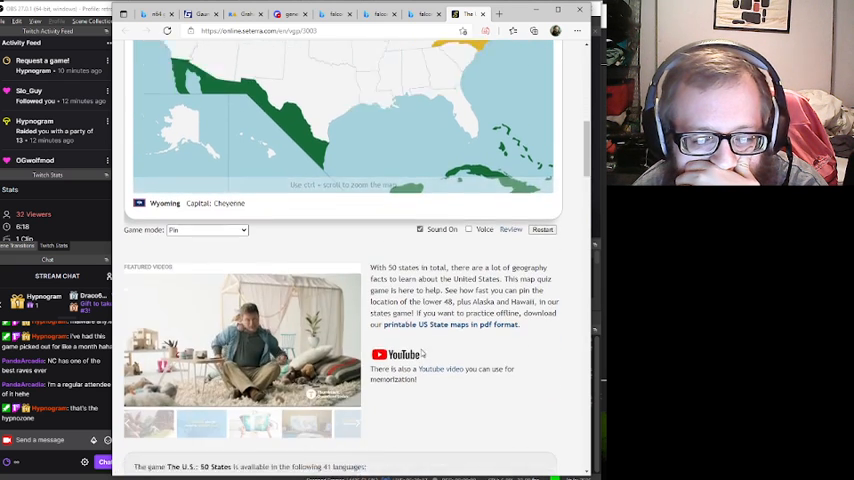
scroll(down, 3)
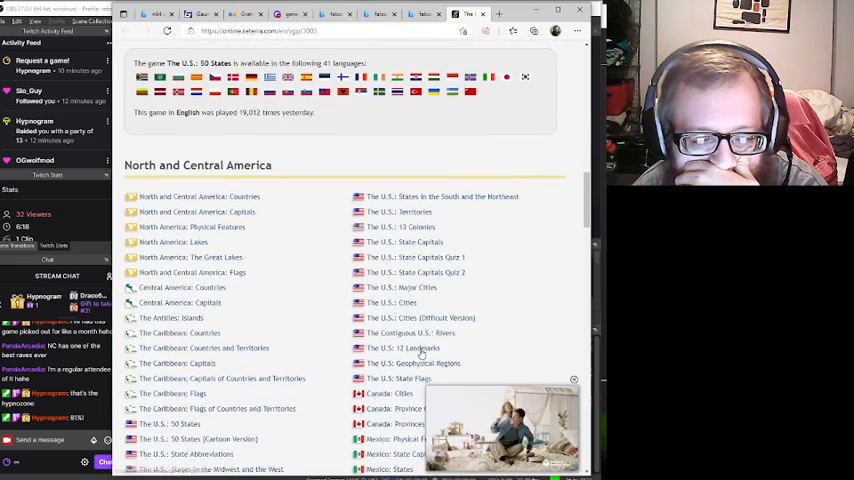
scroll(down, 3)
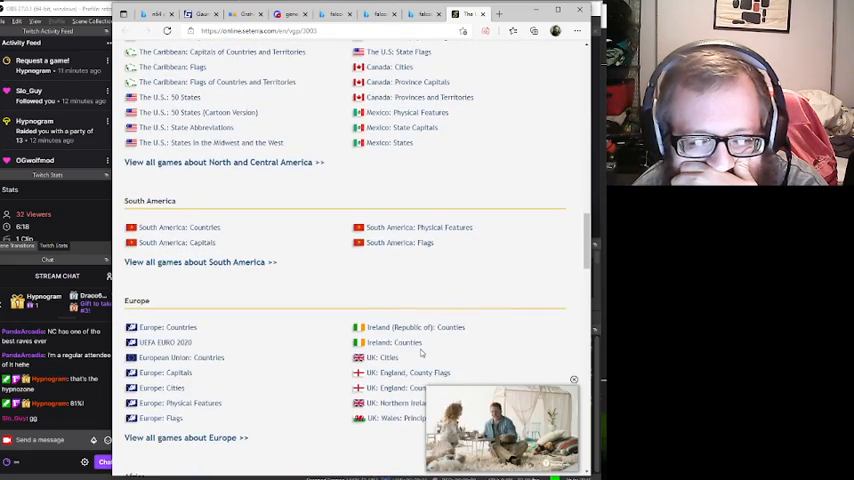
scroll(down, 3)
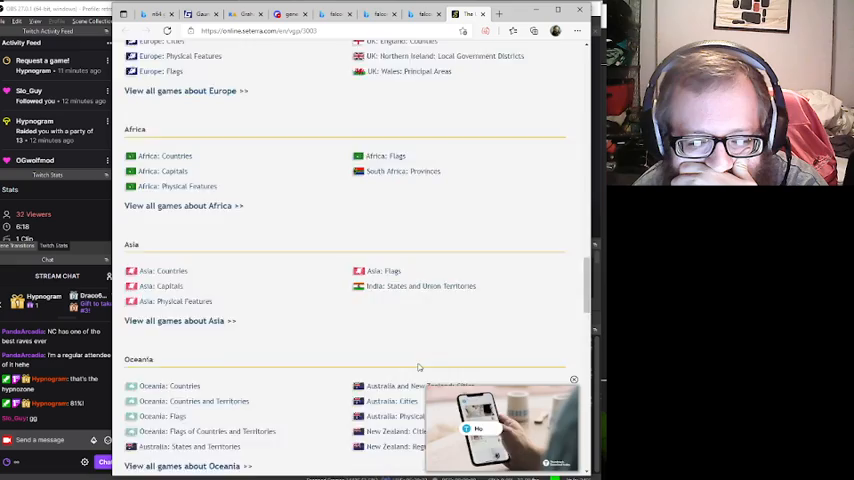